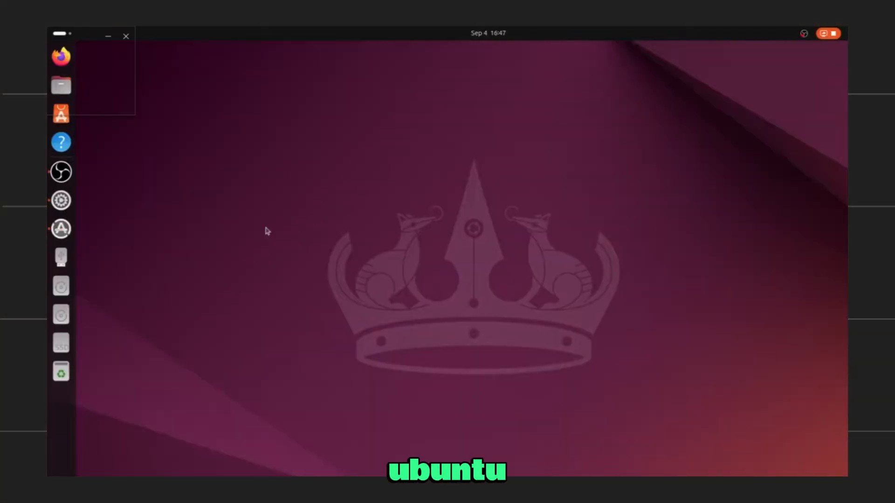
mouse_move(289, 387)
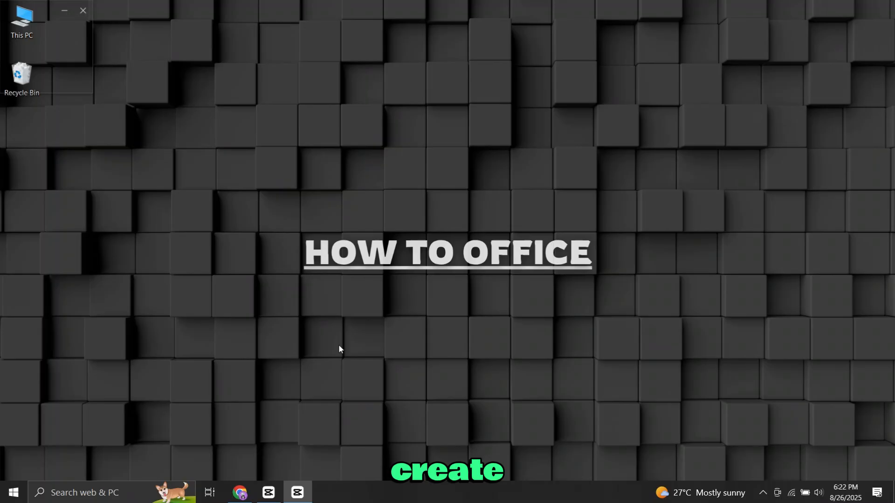
mouse_move(244, 311)
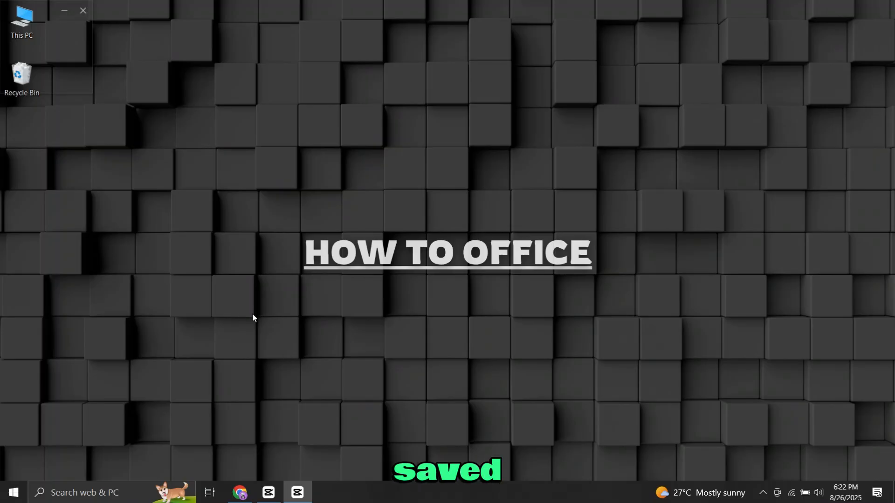
mouse_move(44, 313)
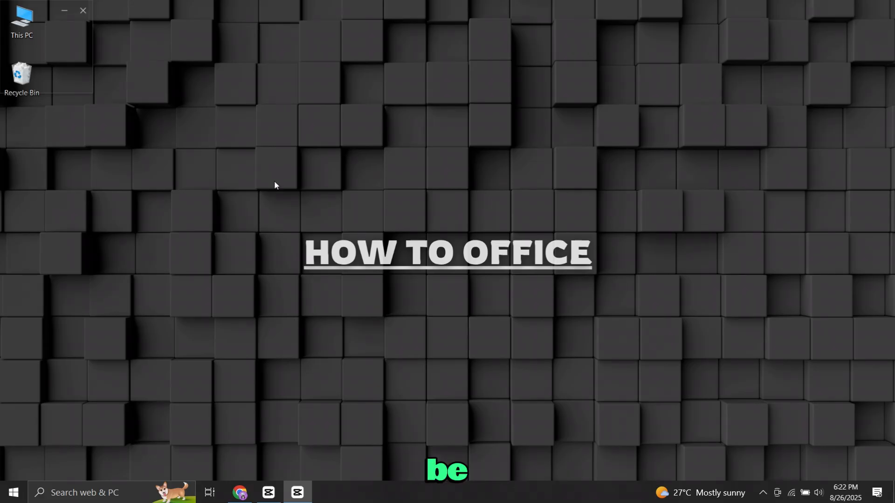
mouse_move(339, 349)
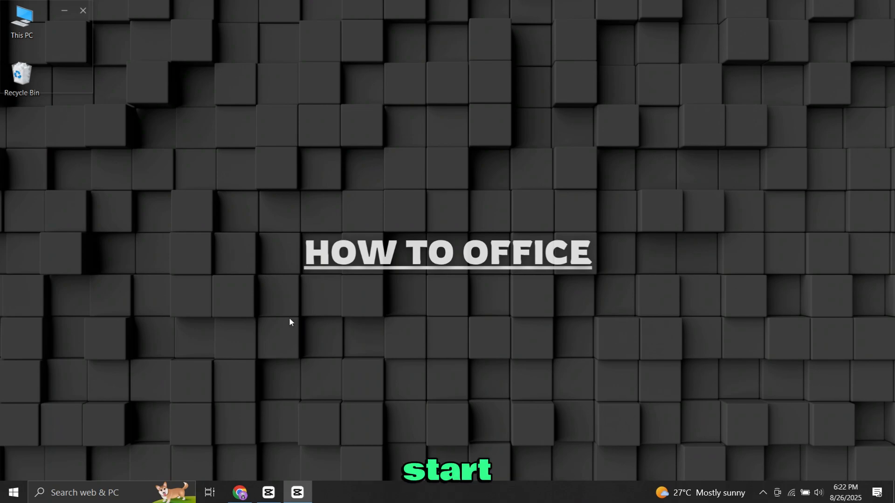
mouse_move(273, 208)
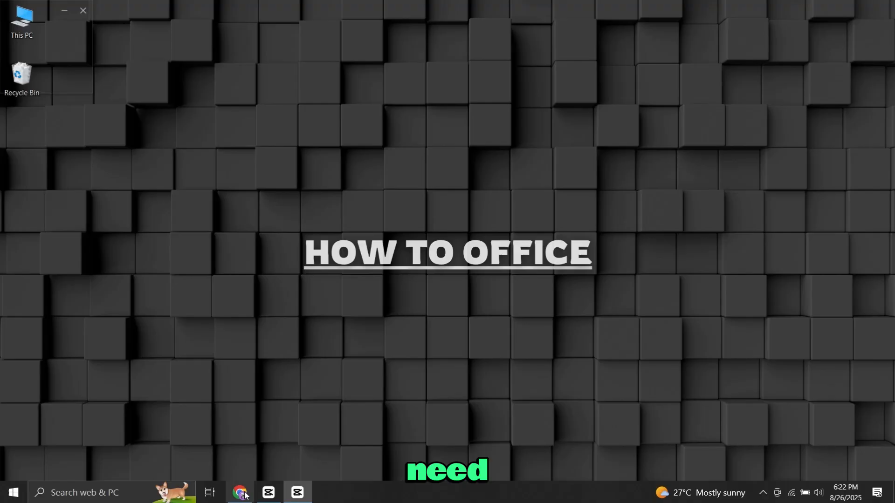
- From Chrome, reach ubuntu.com and start the Ubuntu Desktop 24.04.3 LTS 64-bit download
click(239, 492)
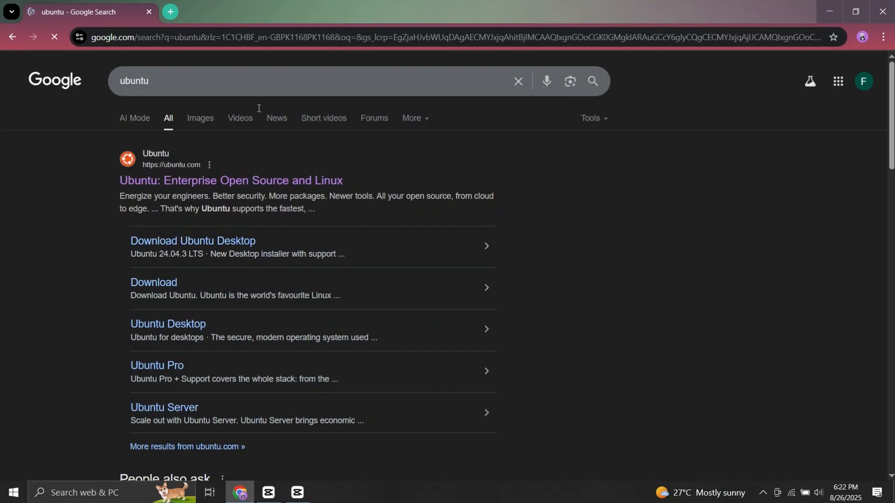
mouse_move(231, 180)
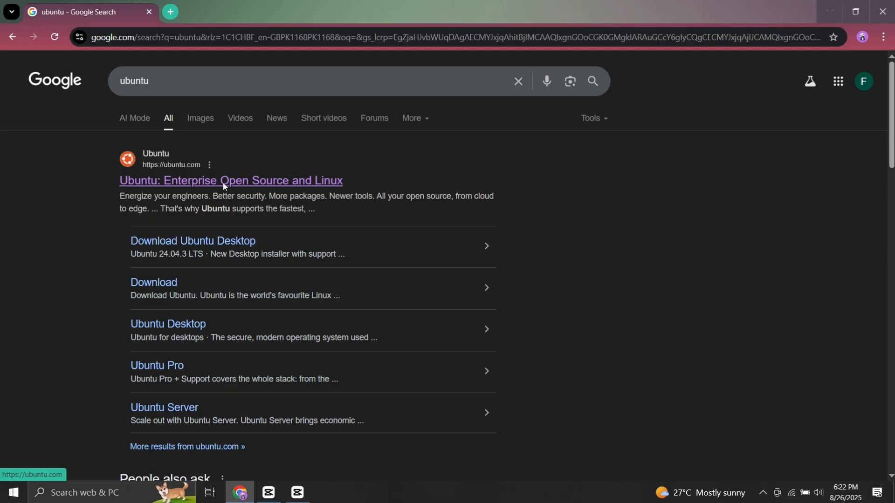
click(230, 180)
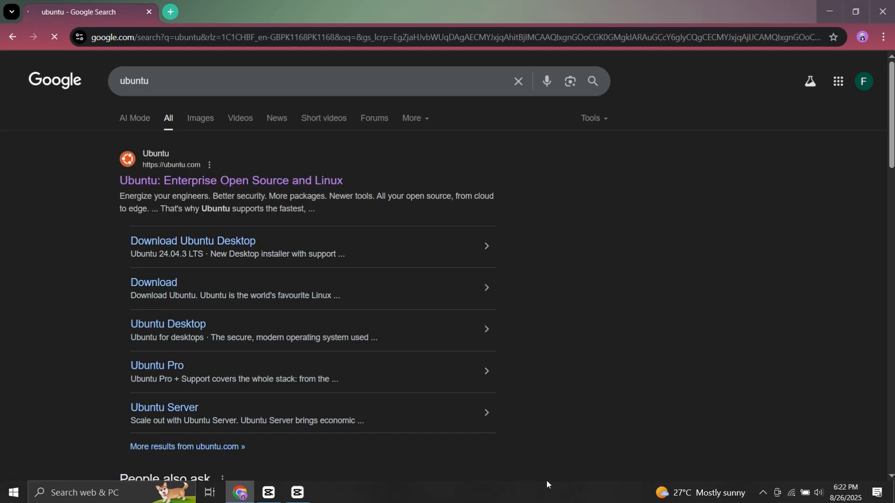
click(231, 181)
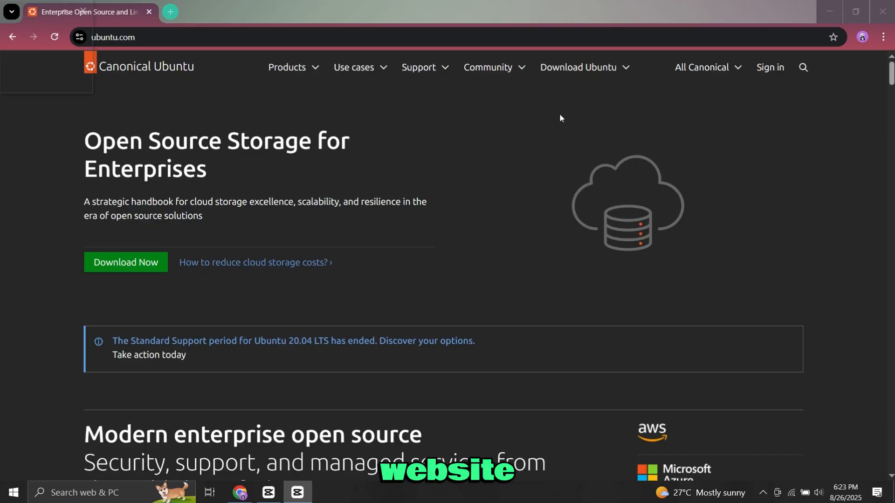
click(579, 66)
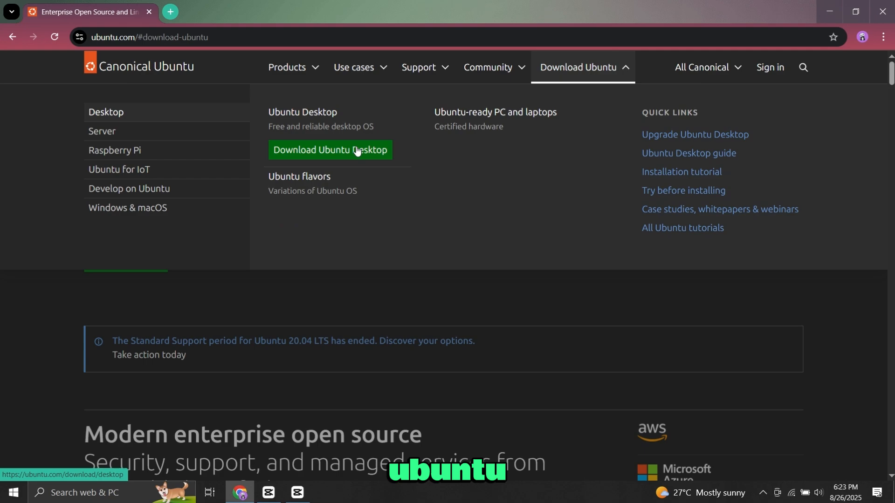
click(330, 150)
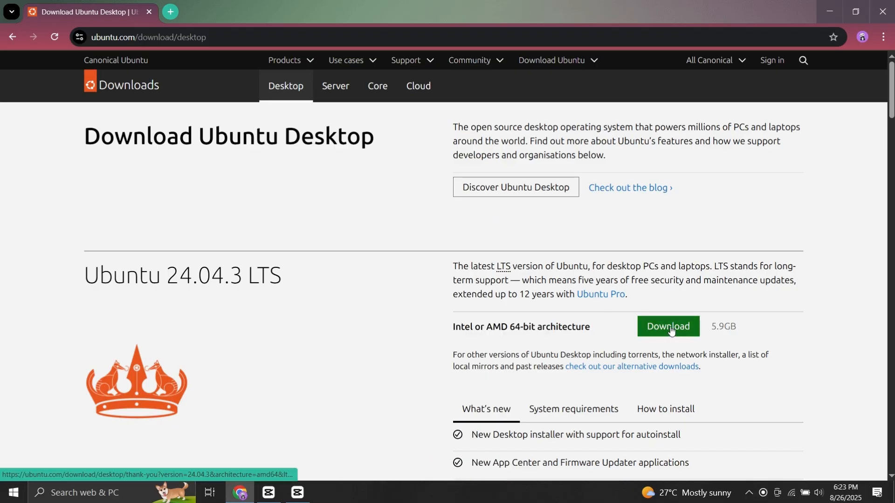
click(667, 326)
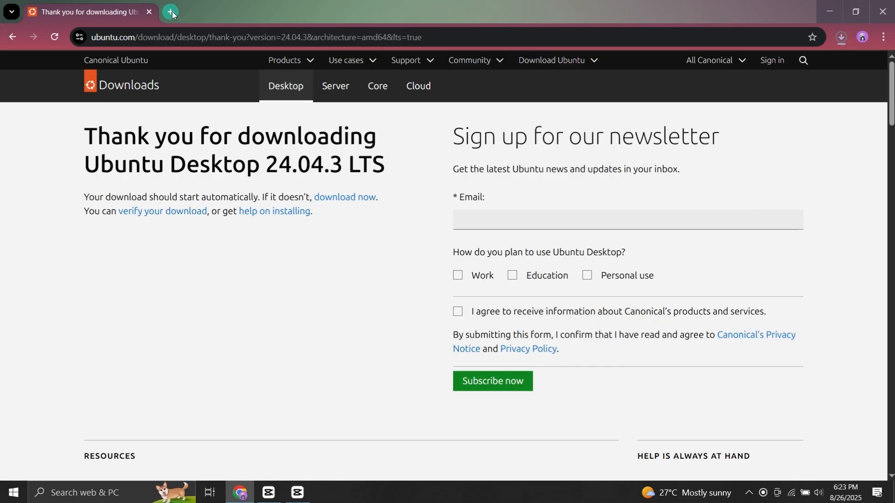
- Search Rufus in a new tab, download rufus-4.9.exe from rufus.ie, and dismiss the ad
click(170, 11)
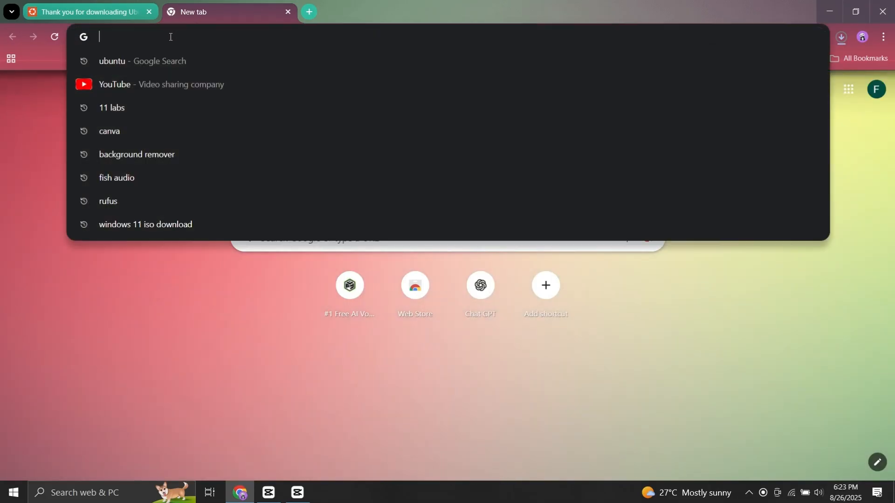
text(Rufu)
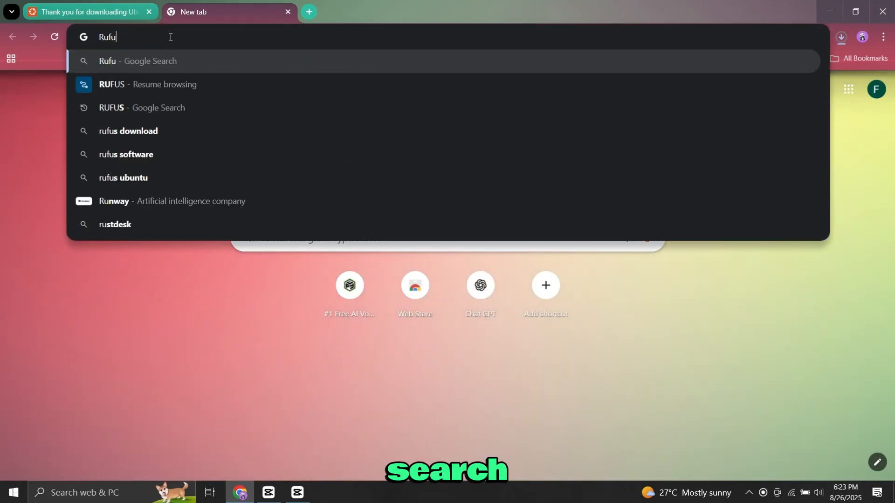
key(Return)
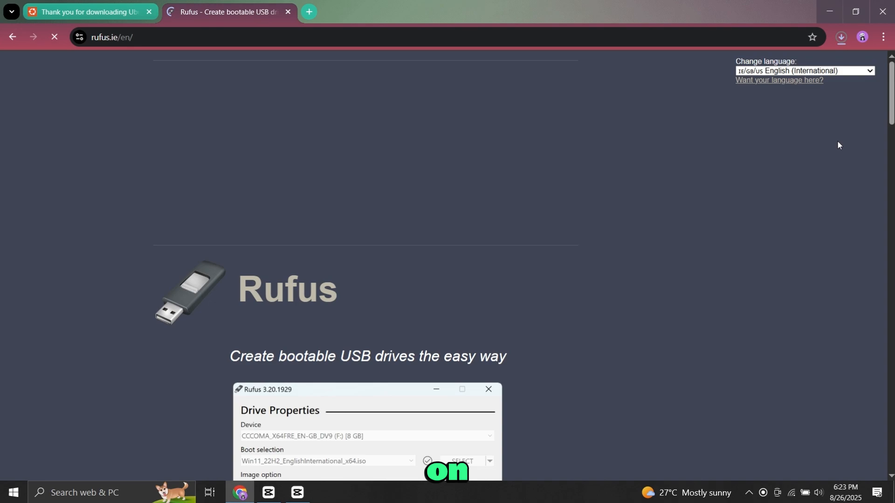
scroll(down, 3)
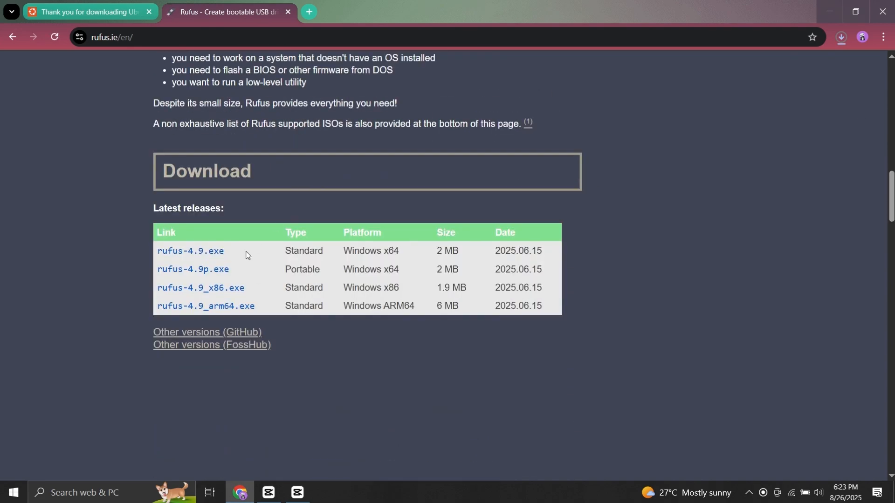
mouse_move(190, 251)
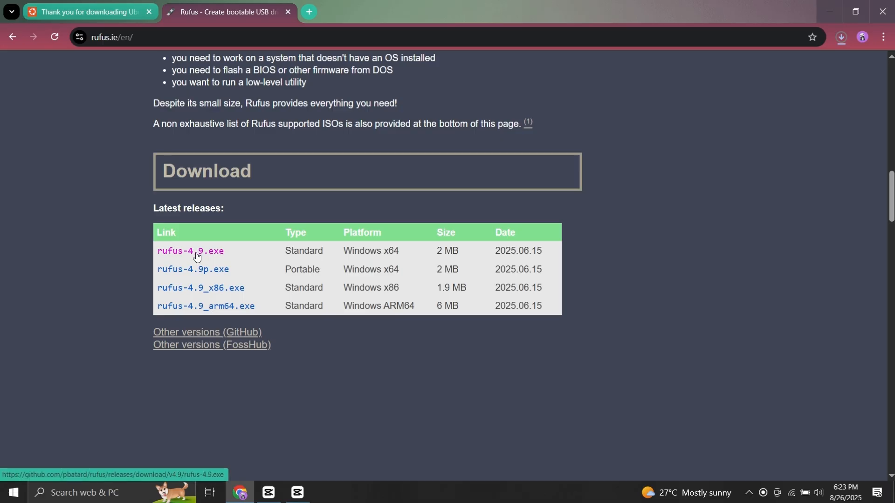
click(189, 251)
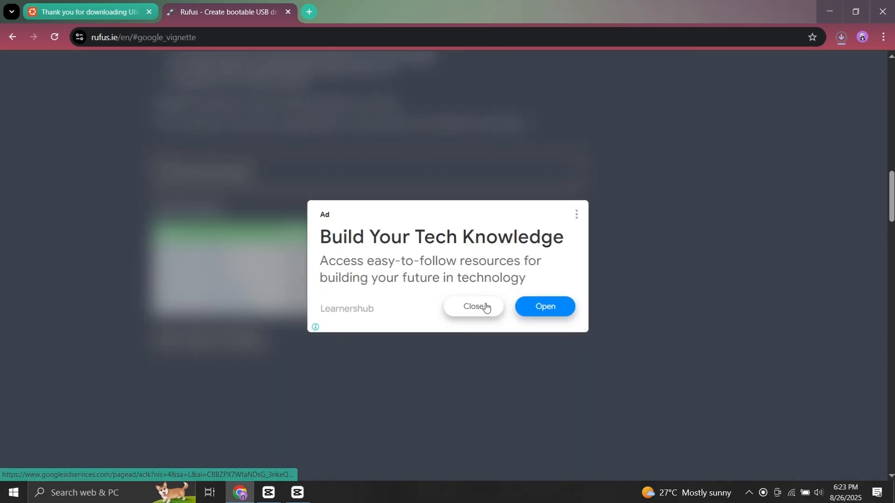
click(474, 306)
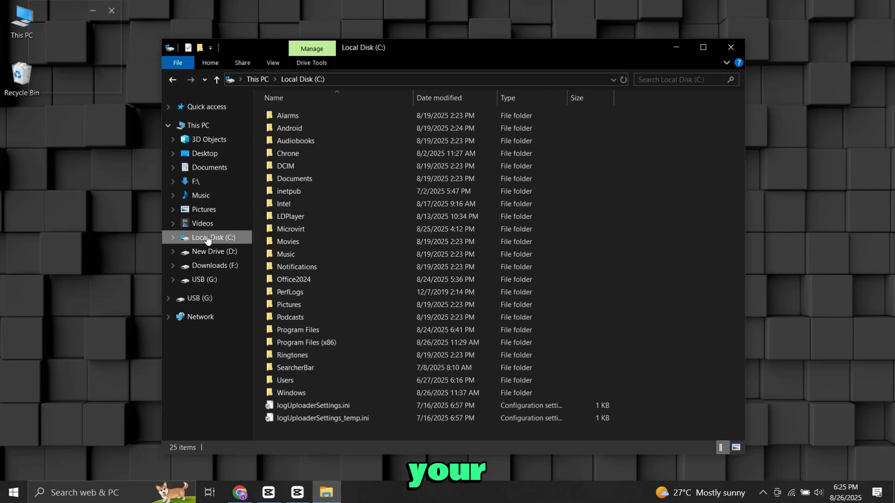
- Launch rufus-4.9.exe from the F:\ downloads drive
click(195, 181)
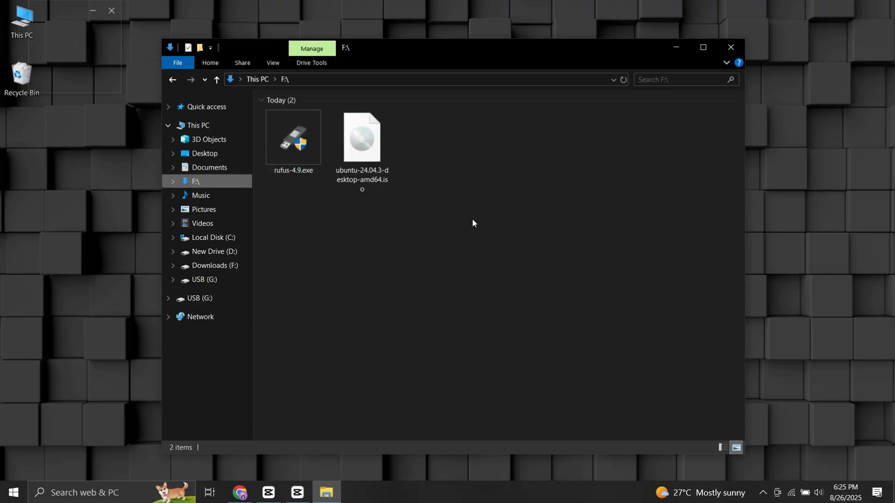
click(293, 137)
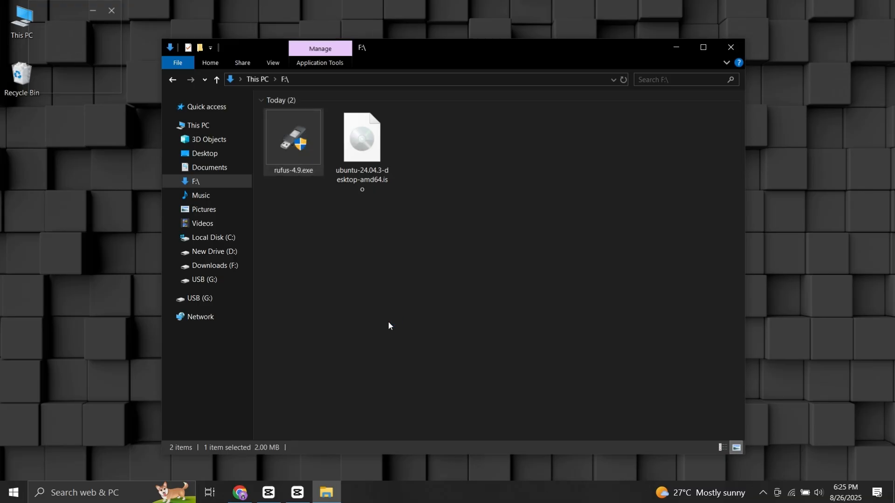
double_click(293, 137)
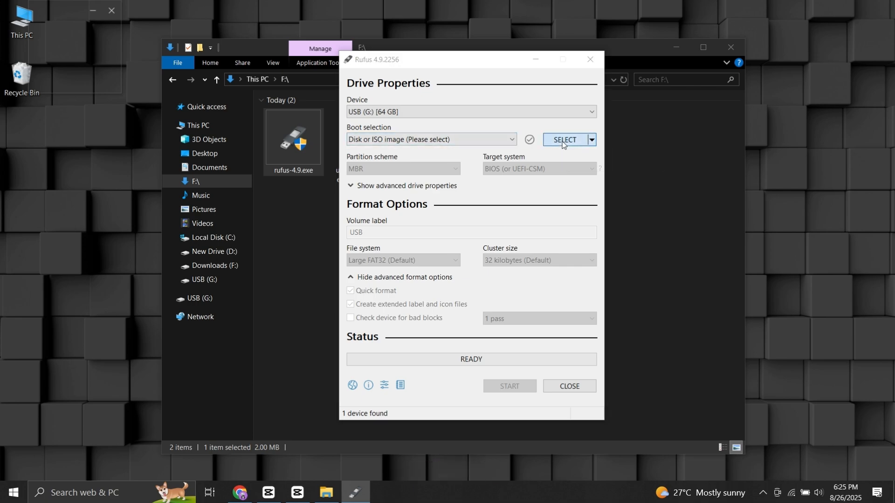
- Load ubuntu-24.04.3-desktop-amd64.iso as the boot image, keeping the 10 GB persistent partition
click(564, 139)
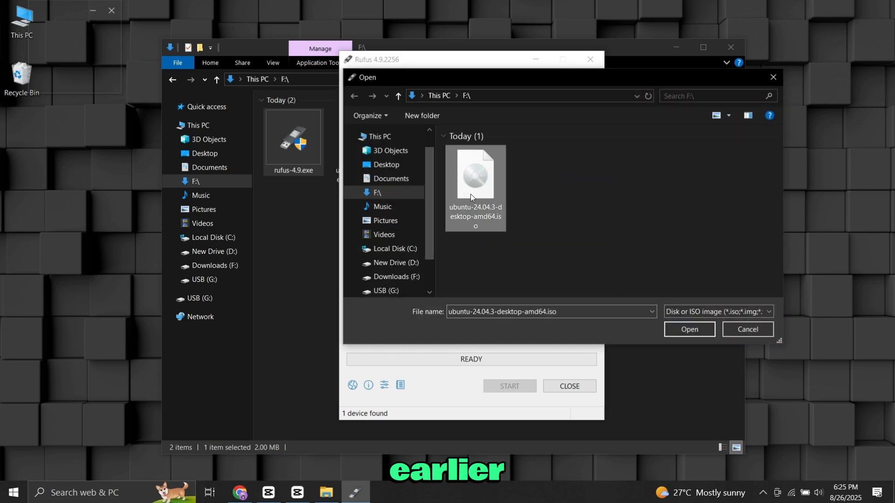
click(689, 330)
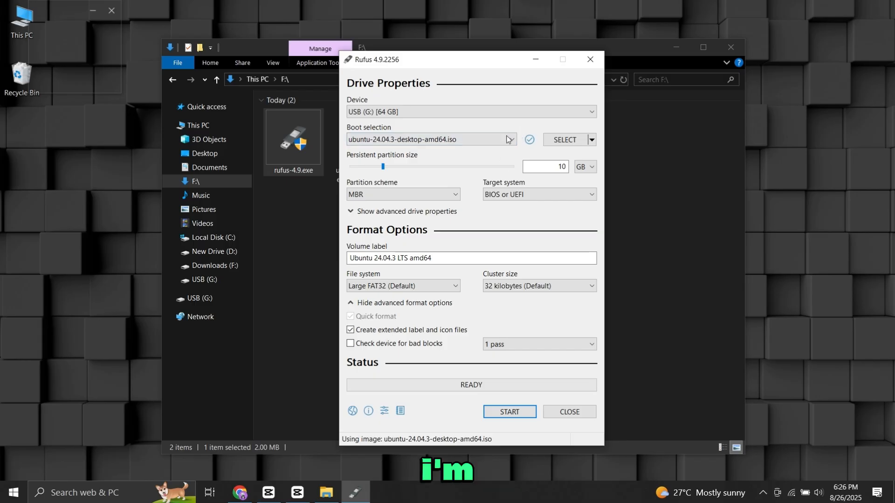
mouse_move(460, 187)
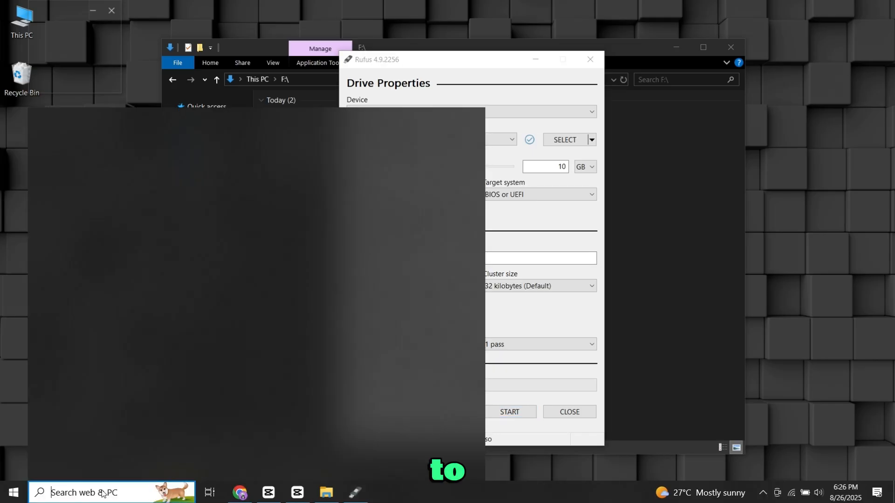
- Open Disk 1's properties in Disk Management and confirm the USB uses MBR partitioning
text(di)
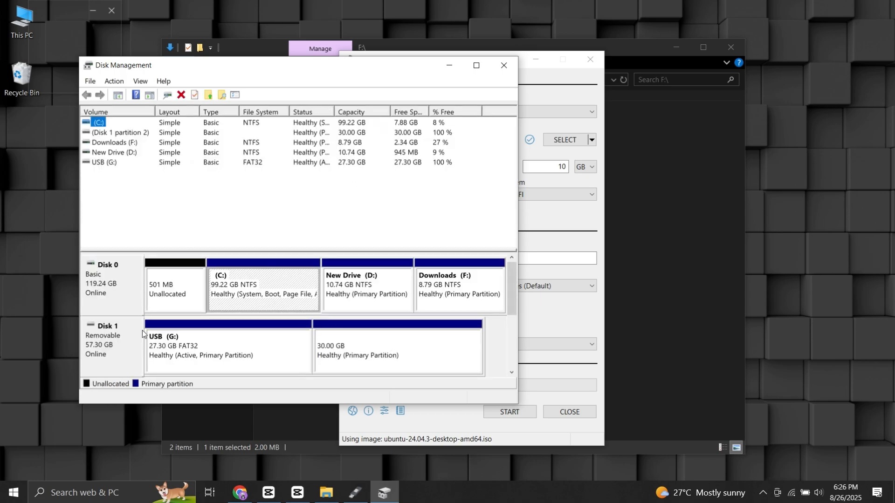
right_click(199, 345)
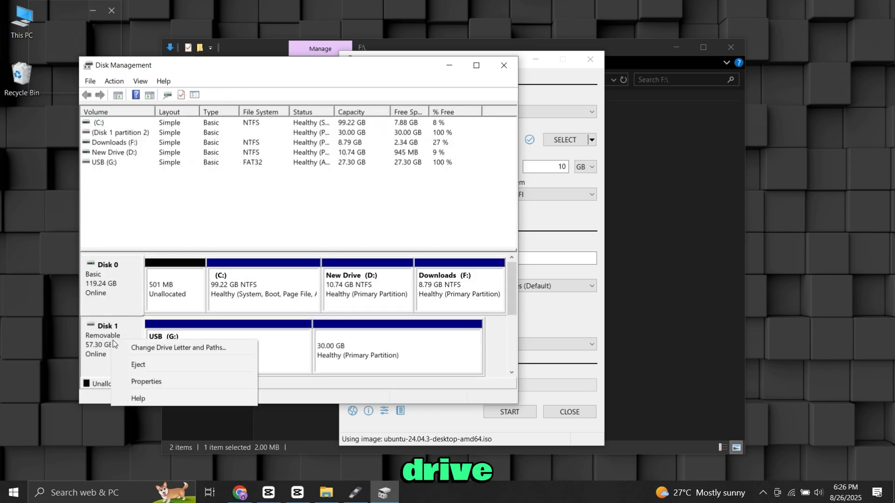
click(146, 382)
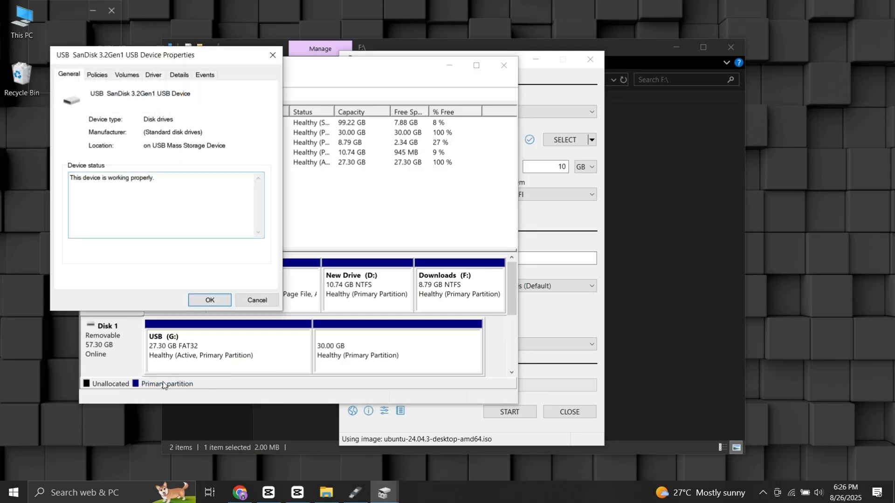
click(153, 74)
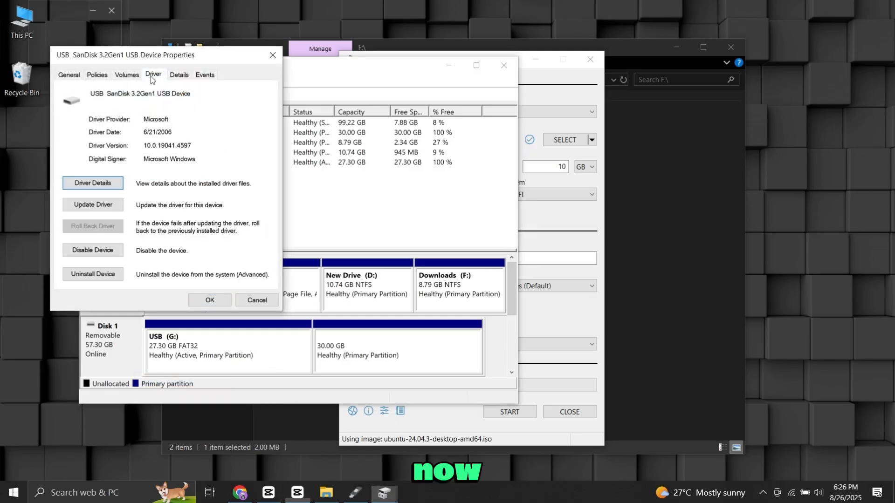
click(127, 75)
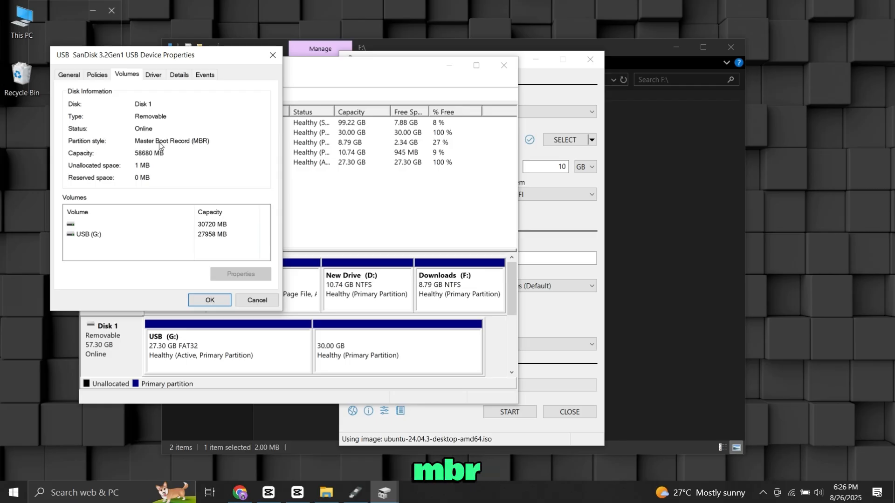
mouse_move(293, 73)
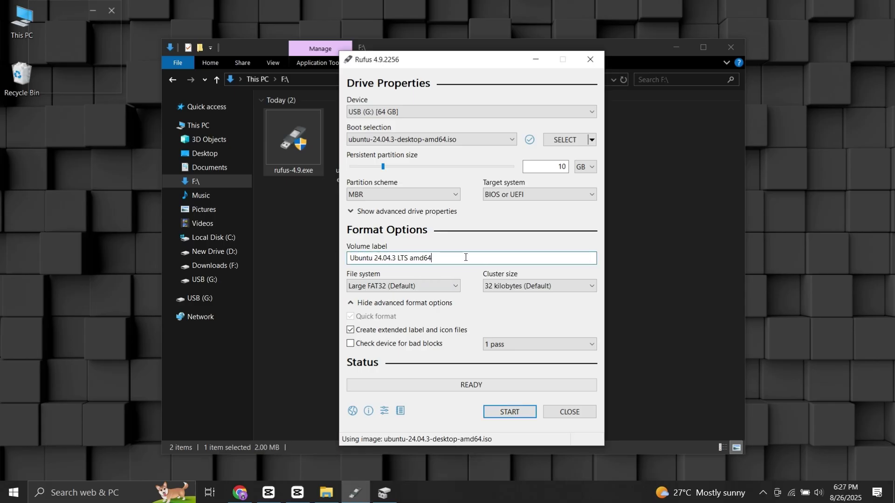
- Write the image to the USB, accepting the data-destruction and multiple-partitions warnings, then close Rufus
click(508, 411)
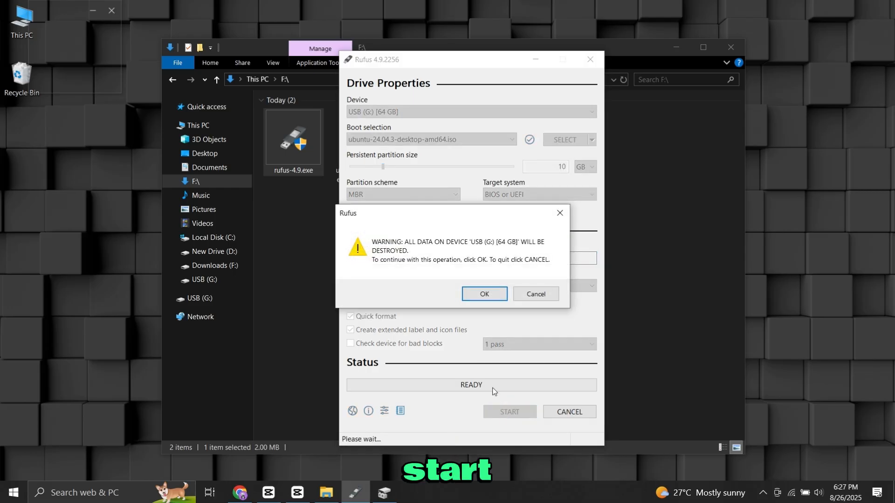
click(484, 293)
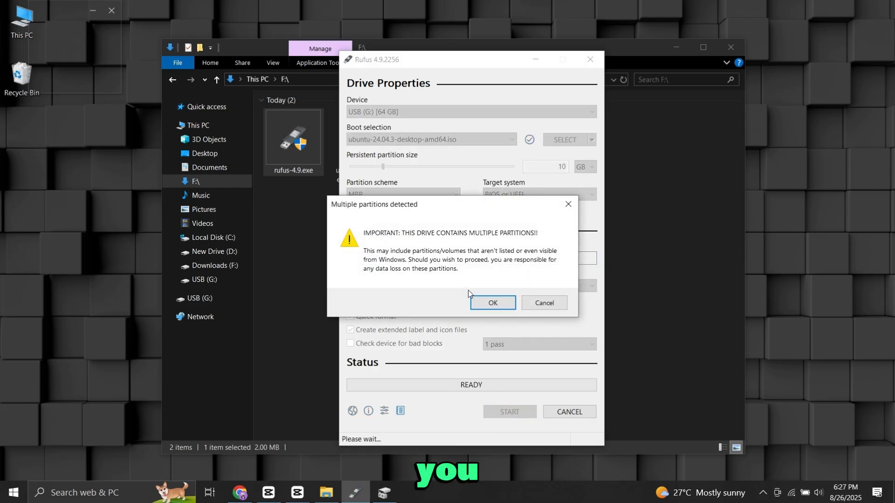
click(492, 303)
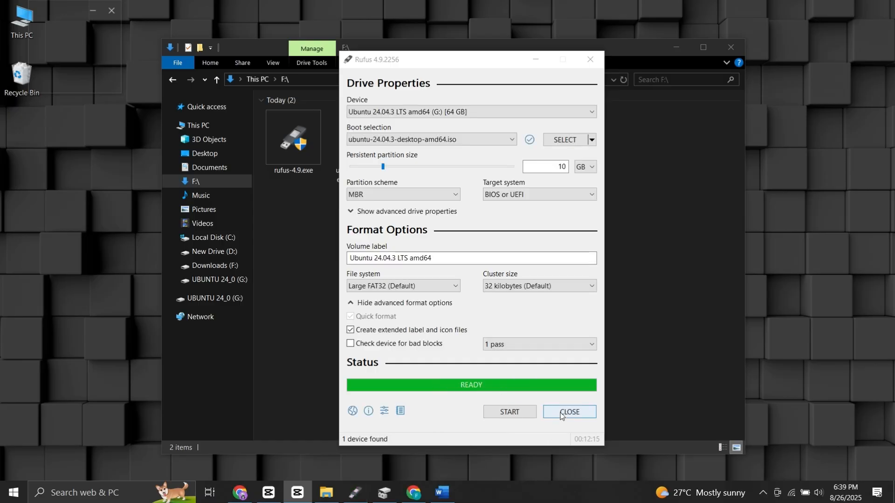
click(569, 411)
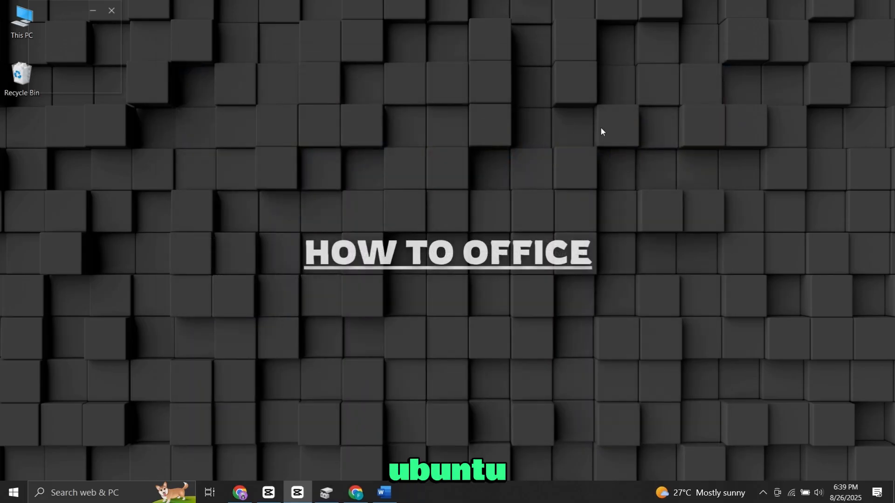
- Restart the computer from the Start menu power options to boot from the USB
click(13, 492)
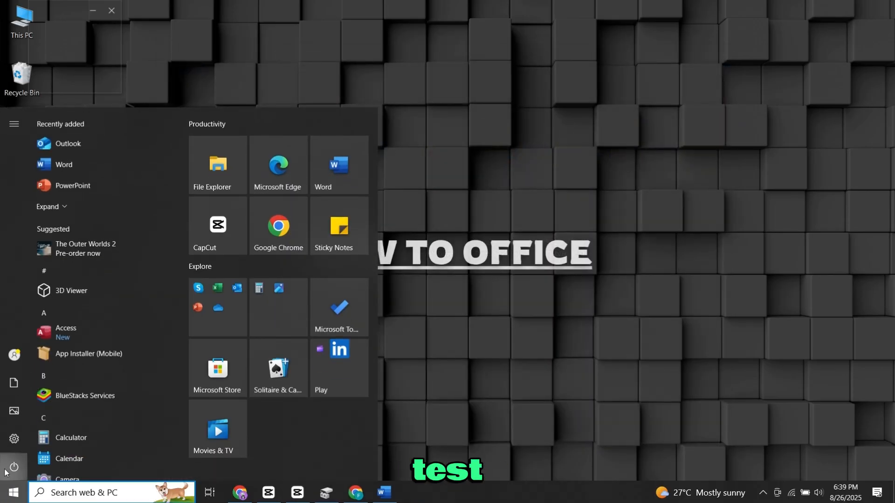
click(14, 467)
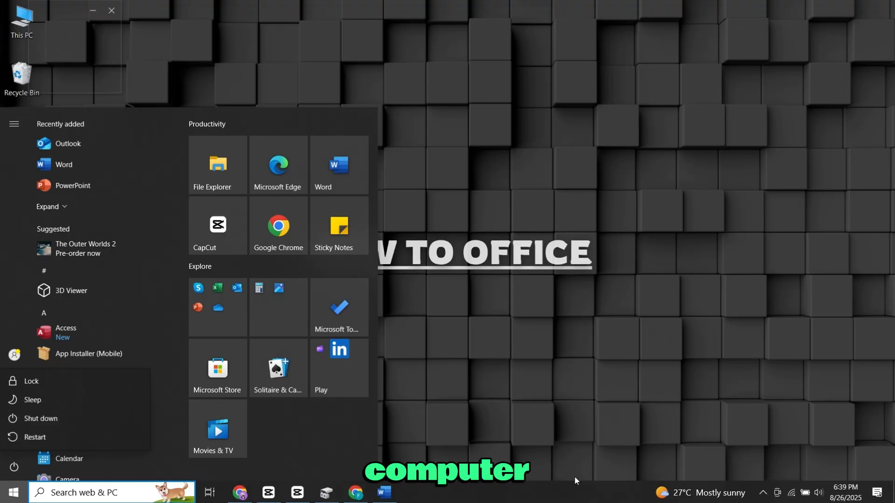
click(34, 437)
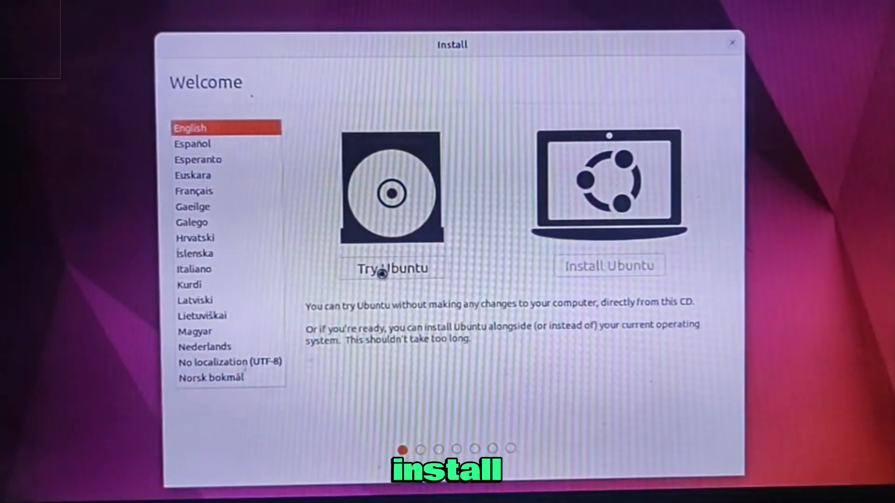
- Choose Try Ubuntu for a live session and dismiss the Software Updater up-to-date notice
click(392, 269)
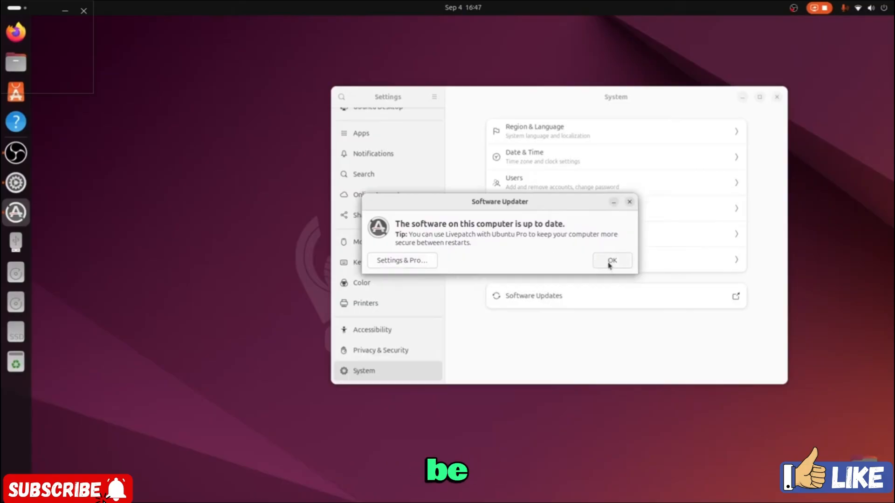
click(611, 260)
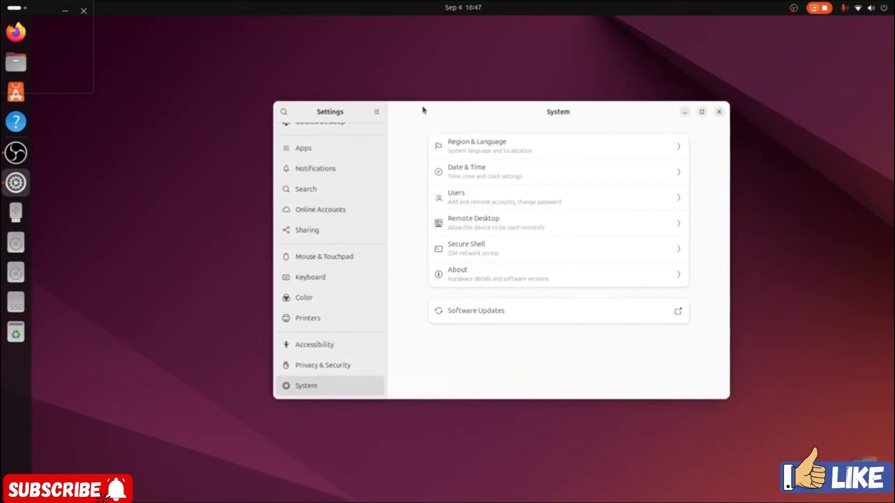